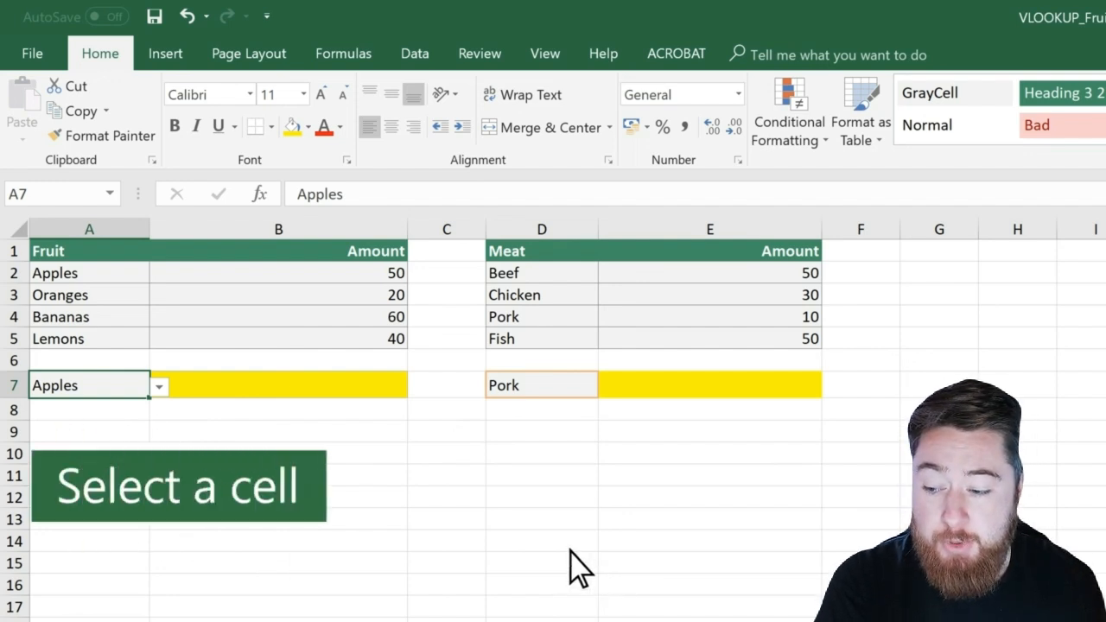
mouse_move(359, 423)
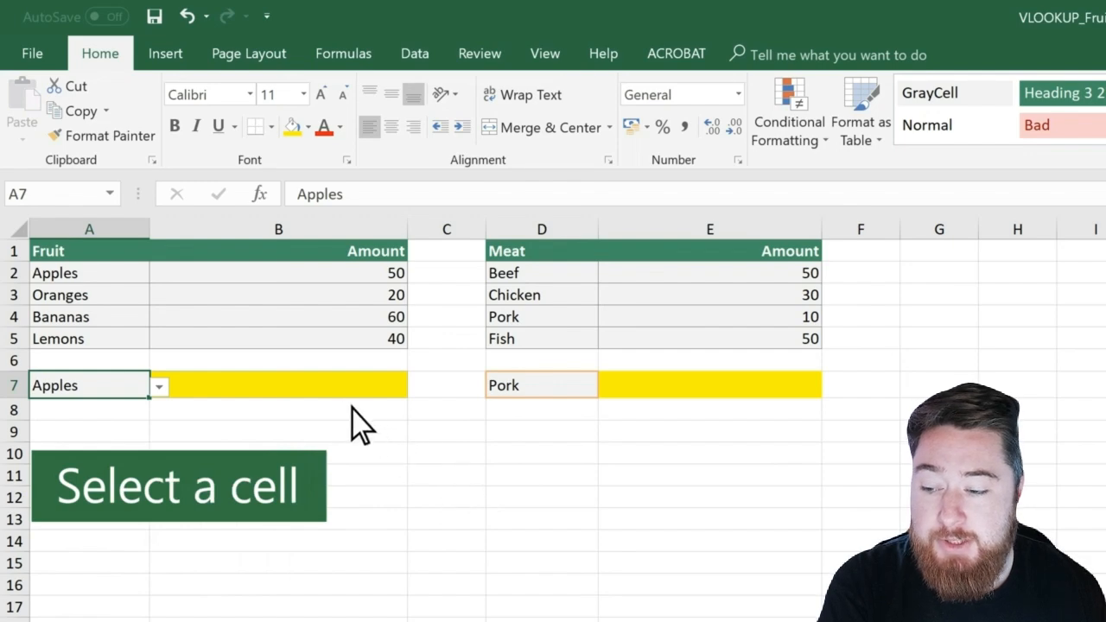
Step: Begin a =VLOOKUP( formula in cell B7 beside Apples
left_click(278, 386)
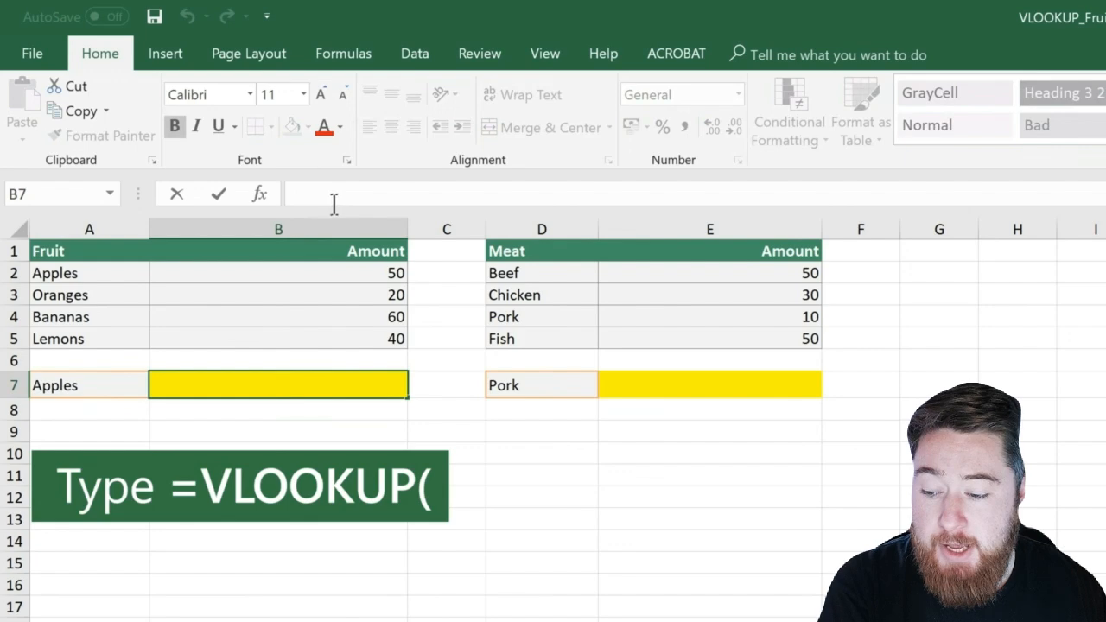
type("=")
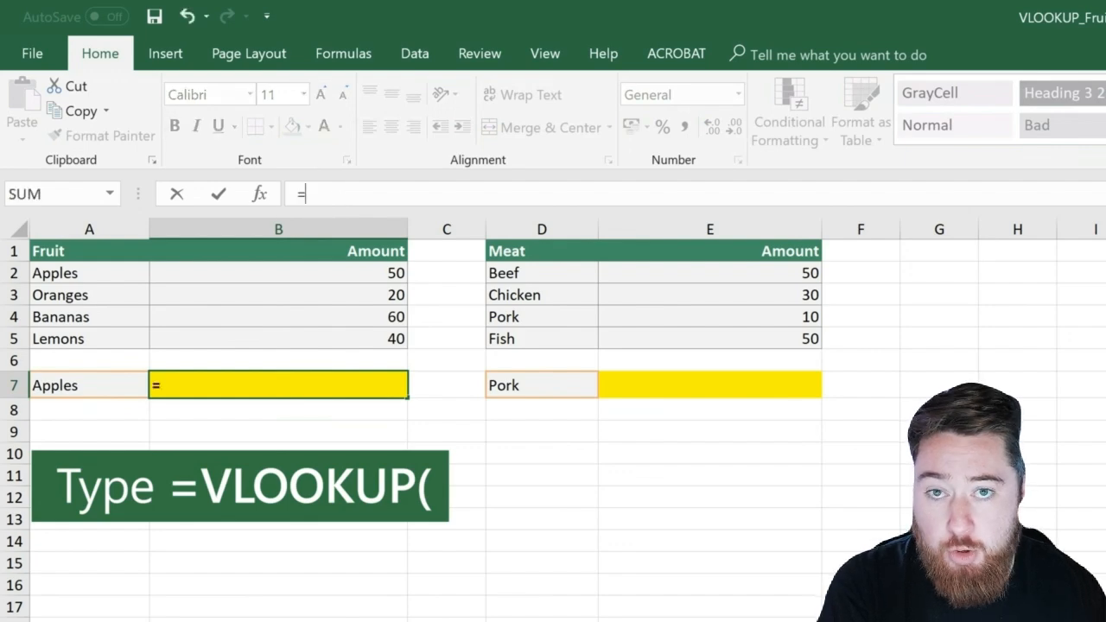
type("VLOO")
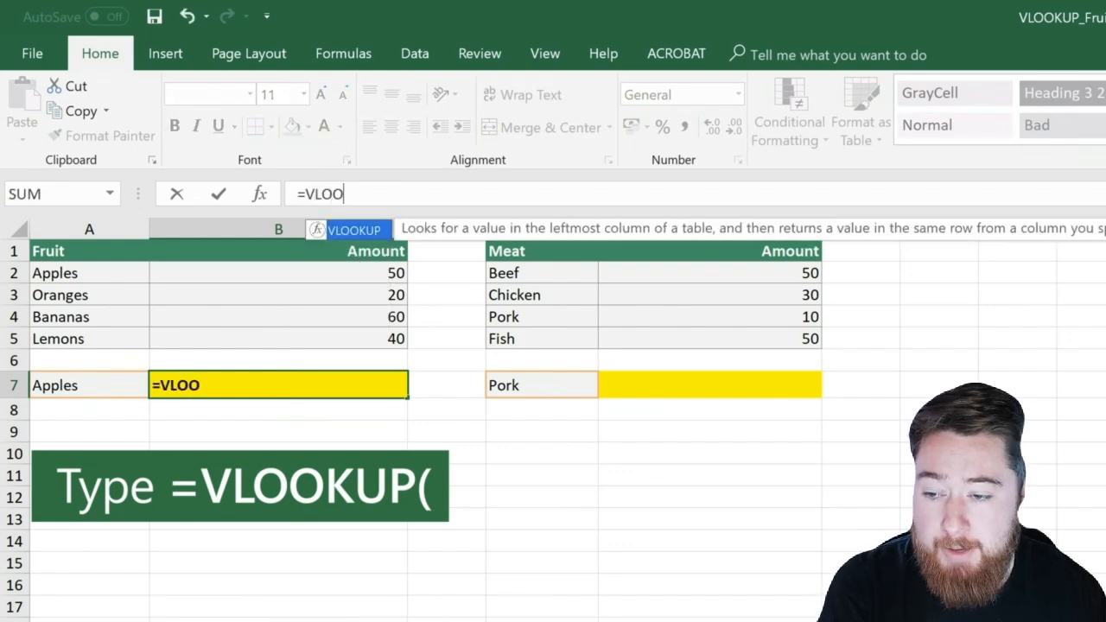
type("KUP")
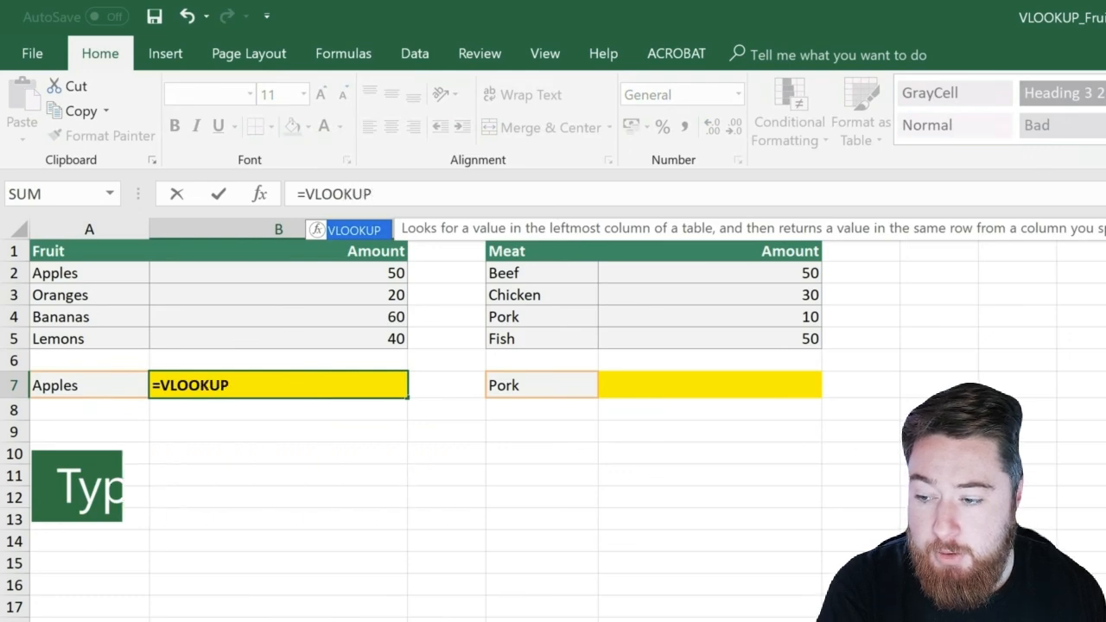
type("(")
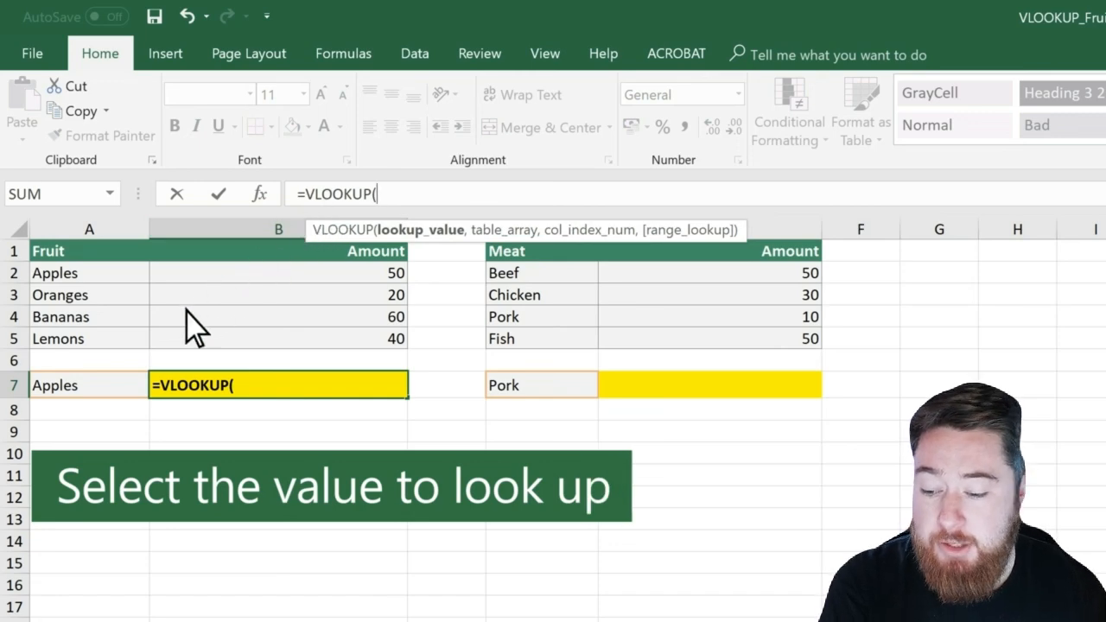
mouse_move(95, 402)
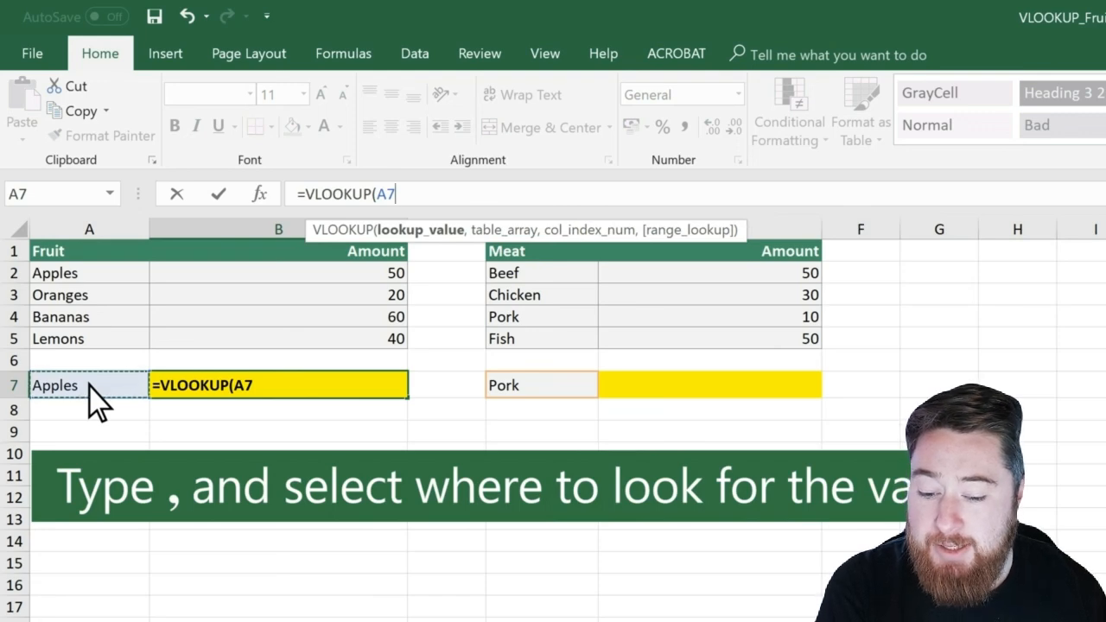
Step: Add a comma after the A7 lookup value in the VLOOKUP formula
type(",")
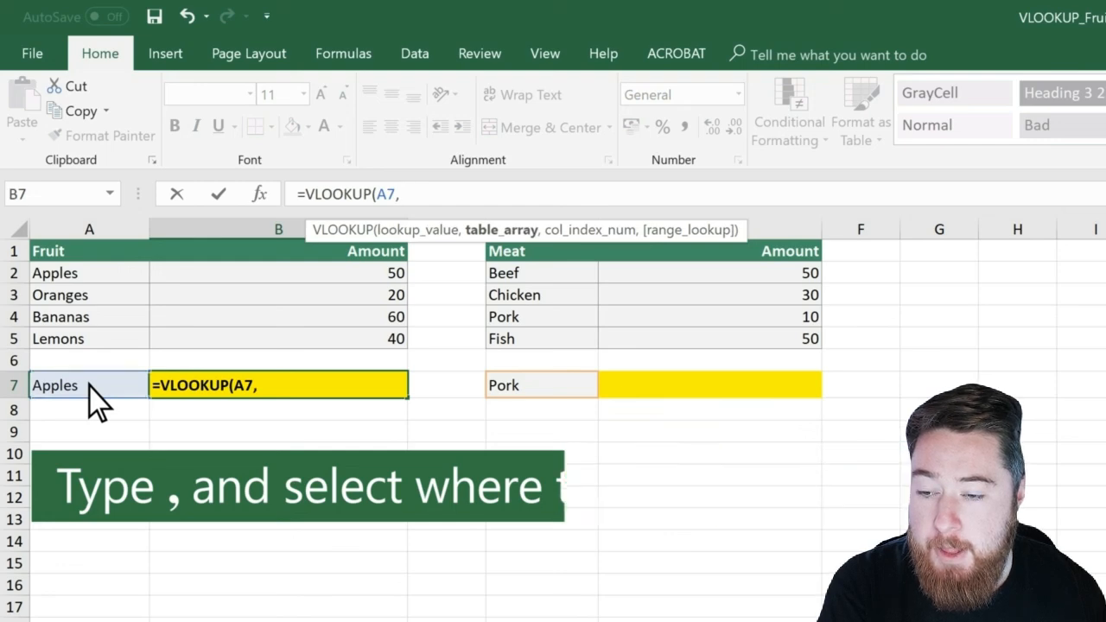
mouse_move(91, 384)
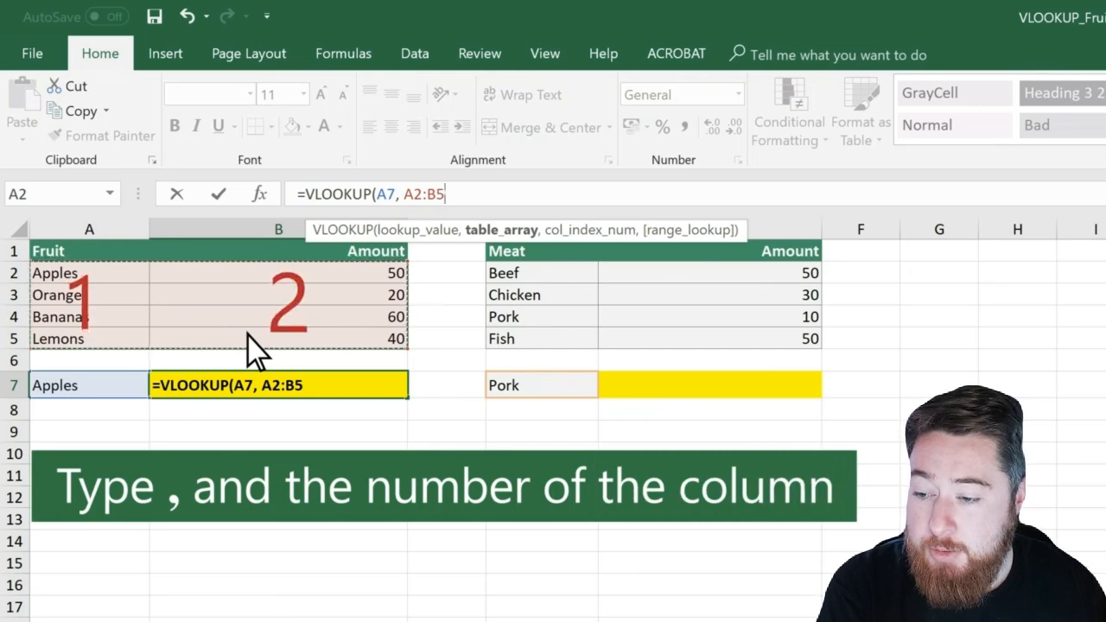
Step: Enter column index 2 and partially type FALSE as the exact-match argument
type(",")
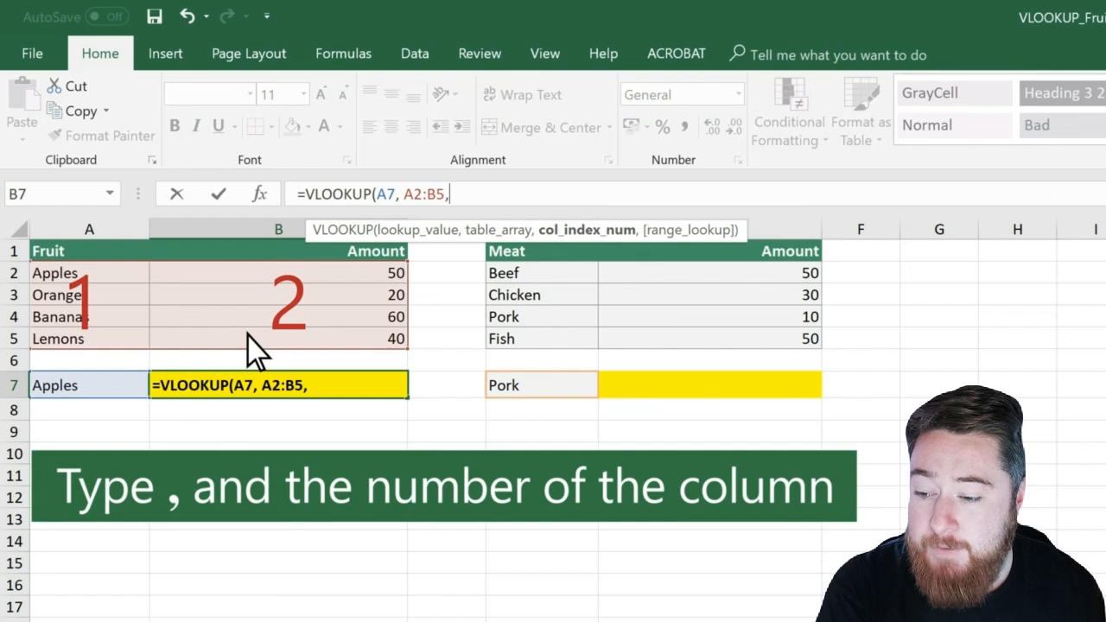
type("2")
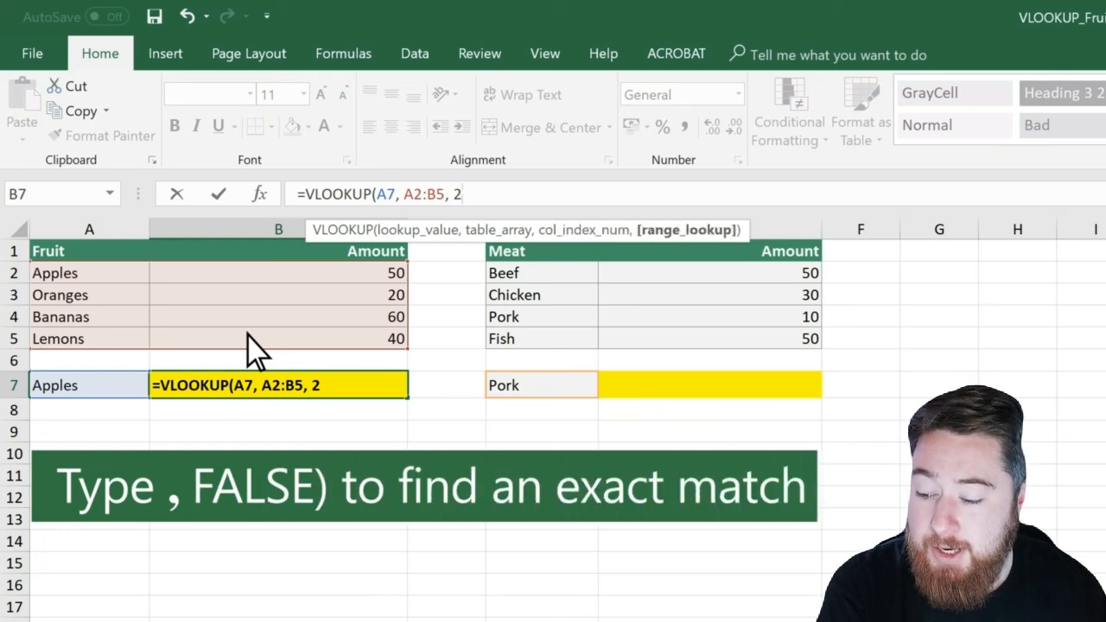
type(", F")
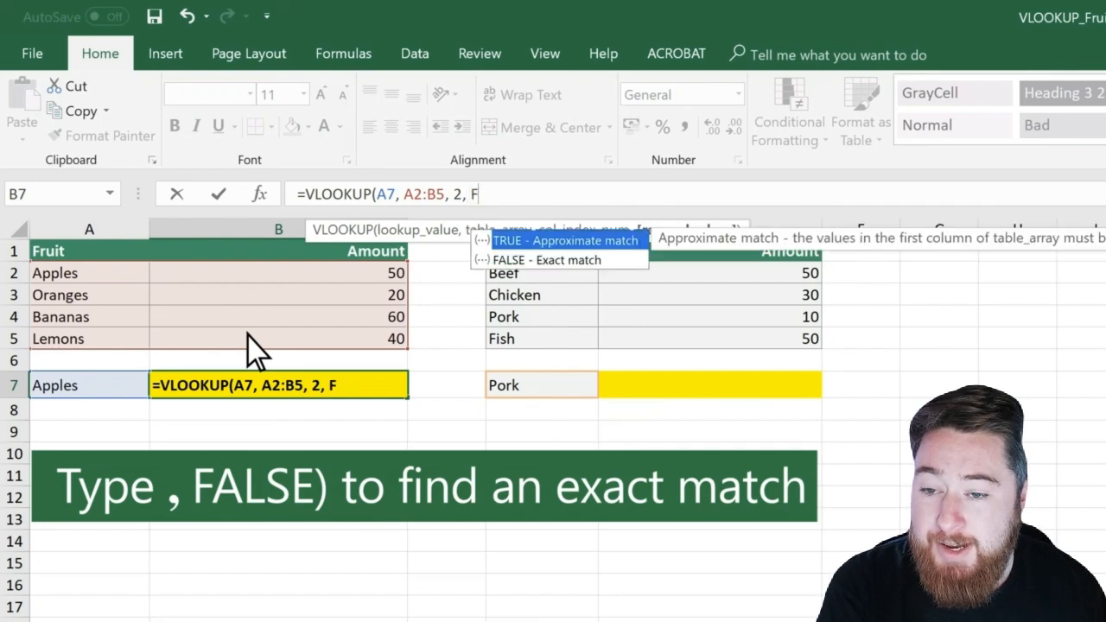
type("ALS")
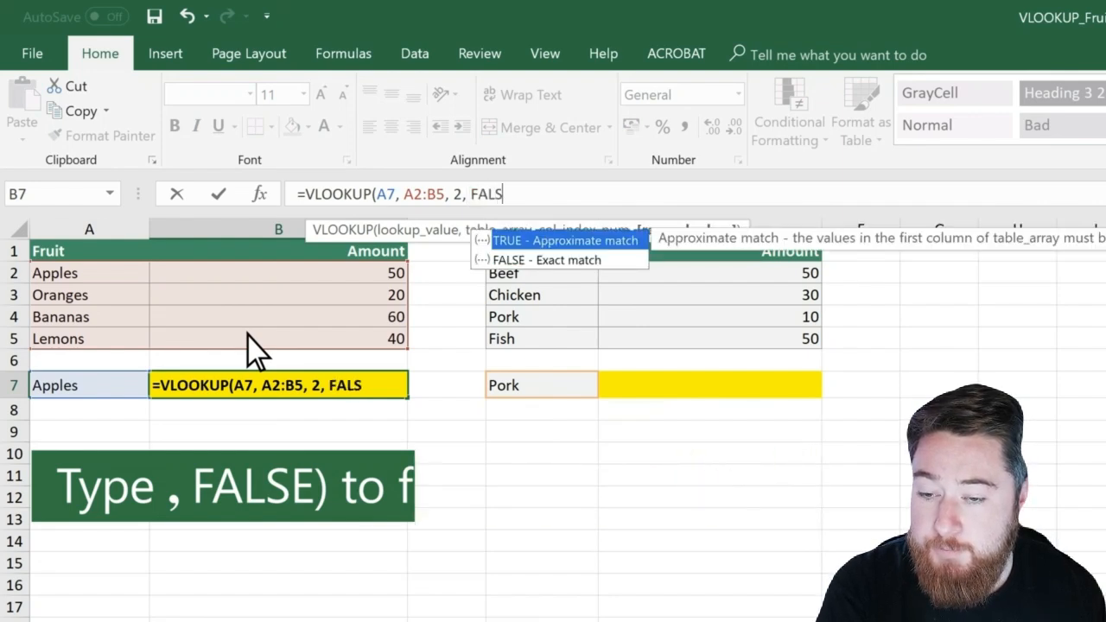